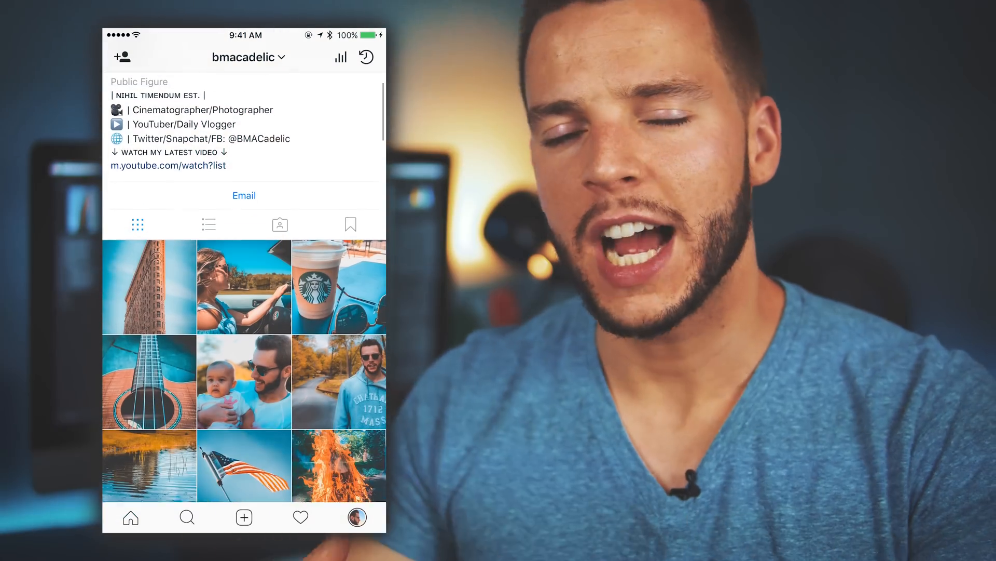
scroll("down", 3)
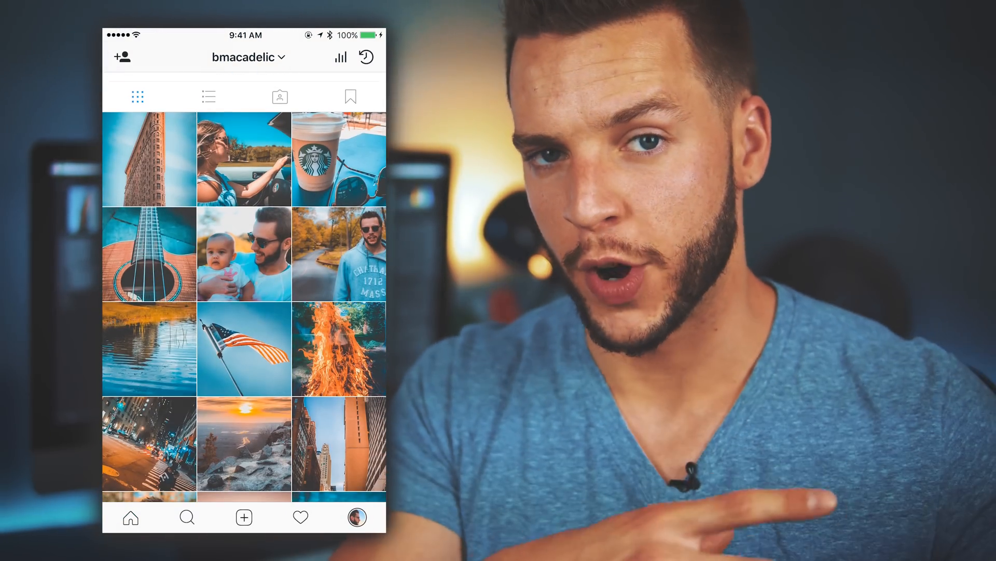
scroll("down", 3)
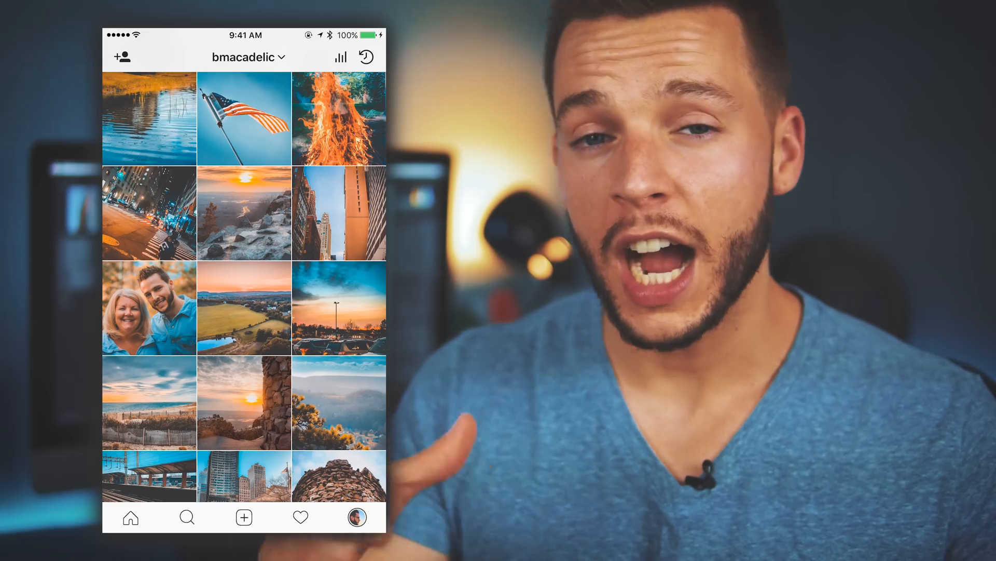
scroll("down", 3)
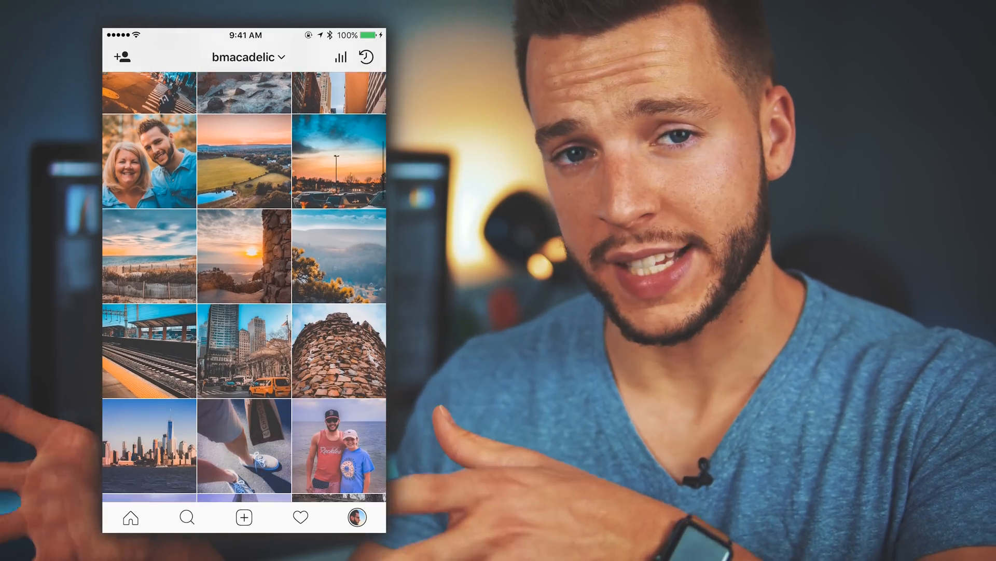
scroll("down", 3)
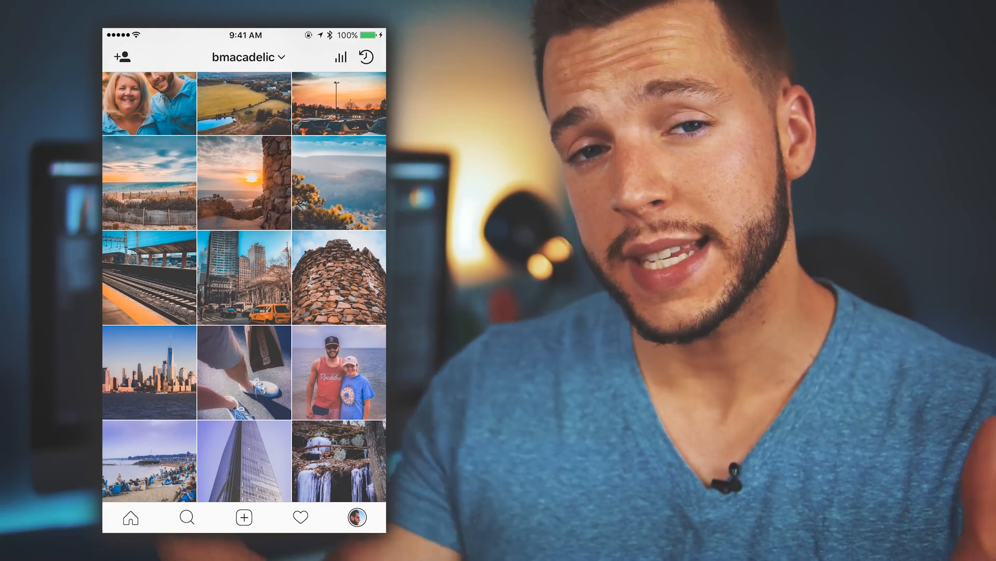